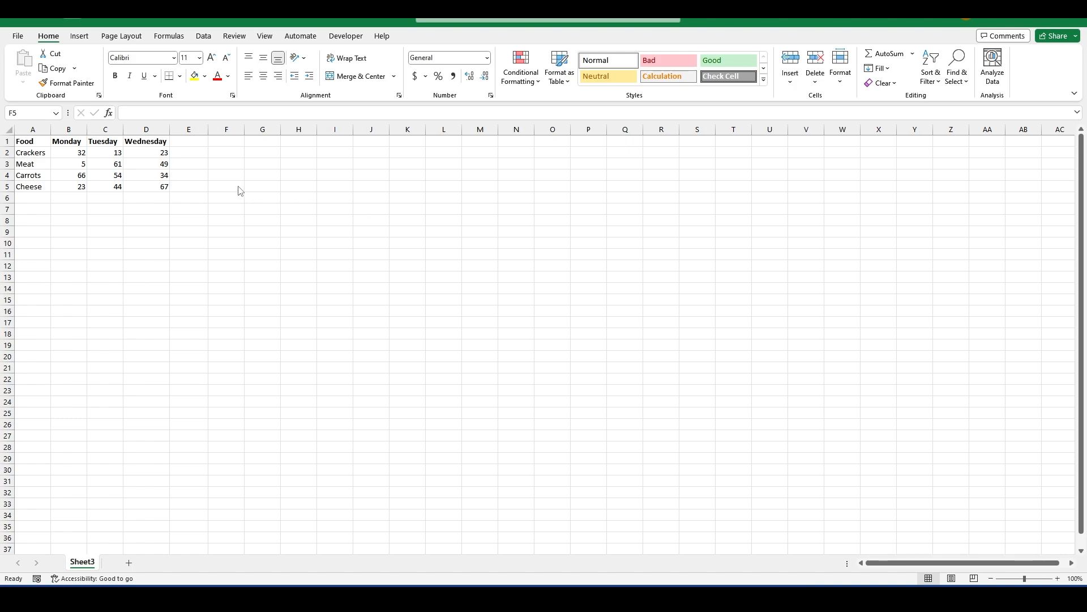
# Select the food table A1:D5 and start an Insert PivotTable from it
pyautogui.click(226, 186)
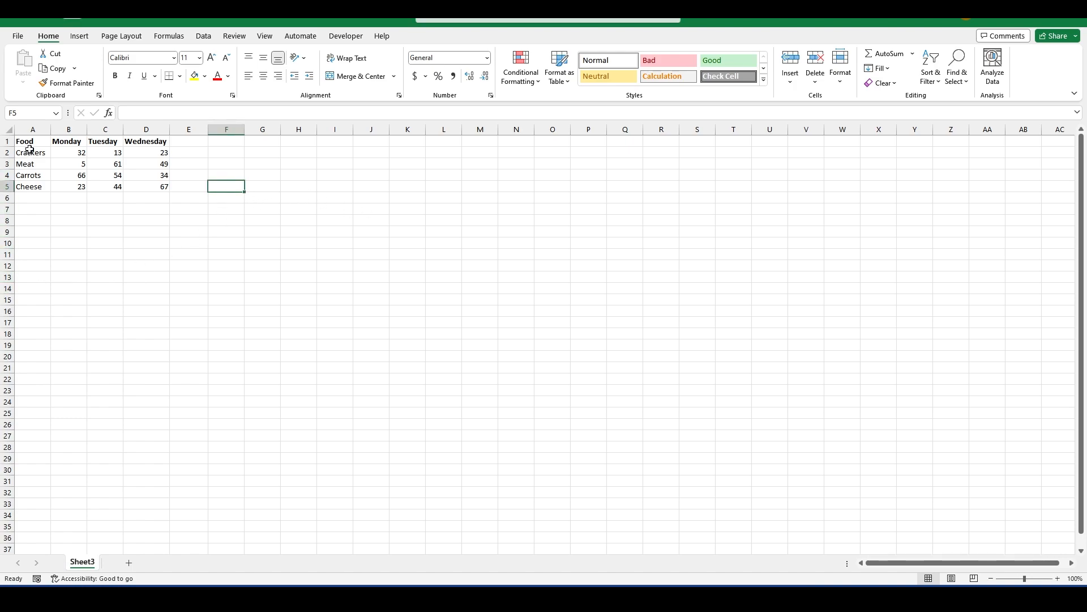
pyautogui.moveTo(24, 141); pyautogui.dragTo(146, 175)
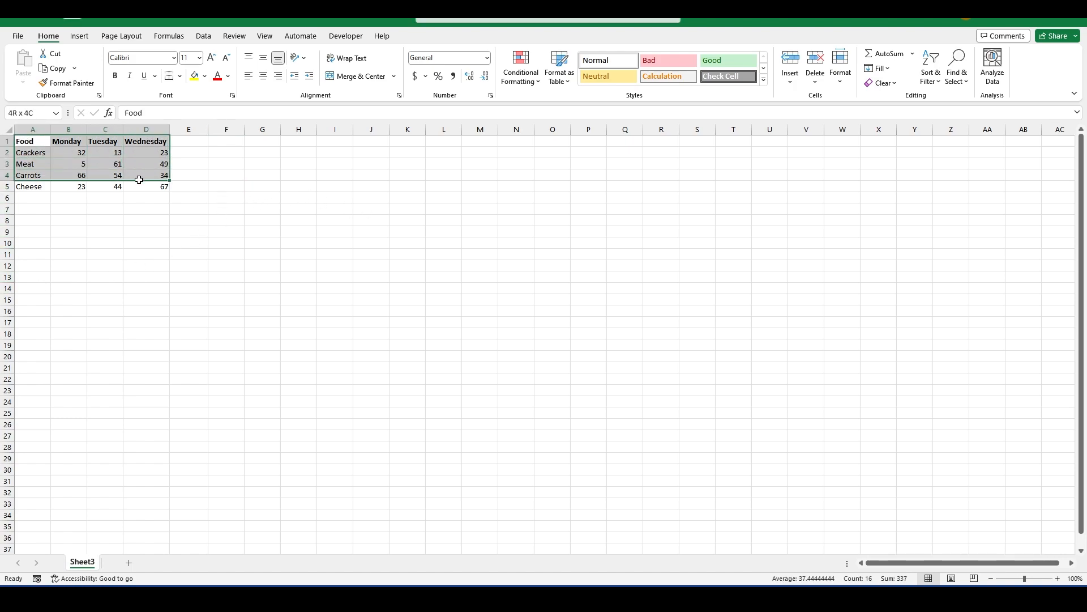
pyautogui.click(78, 35)
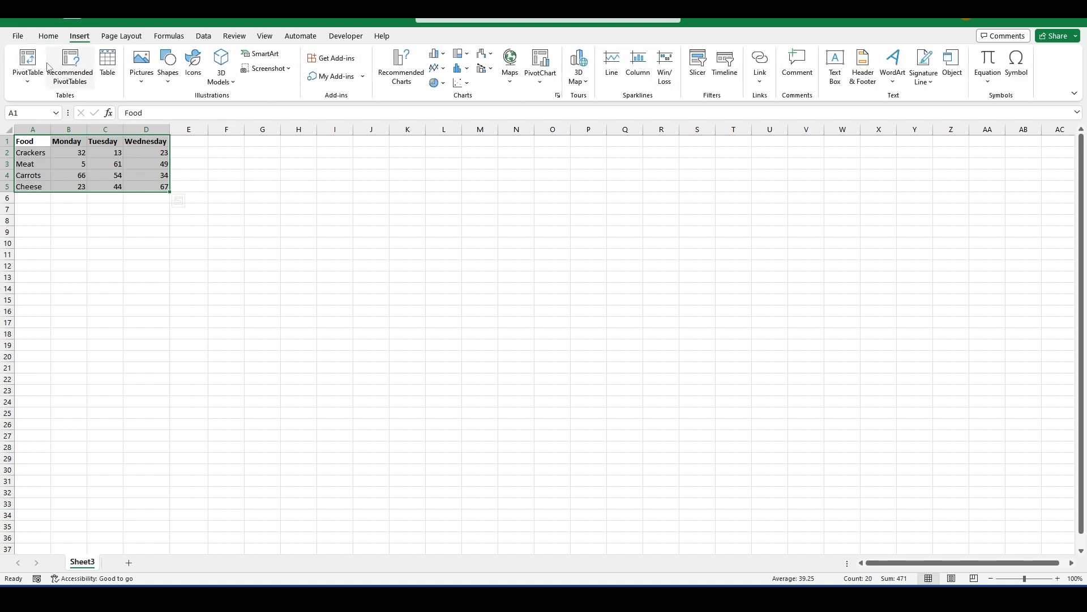
pyautogui.click(24, 64)
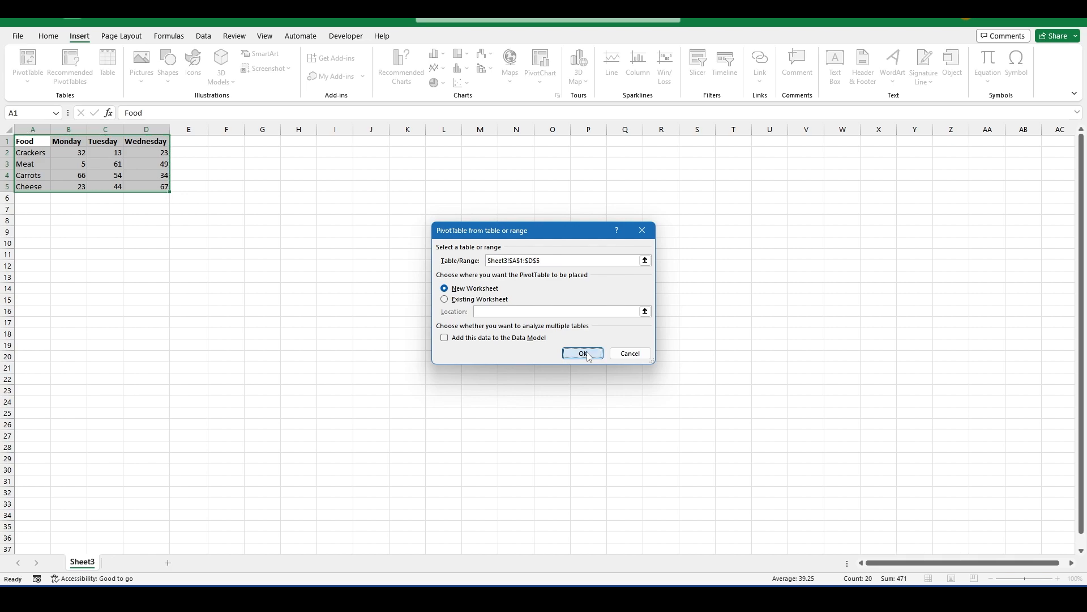
# Place the PivotTable on a new worksheet and add Food as rows
pyautogui.click(583, 353)
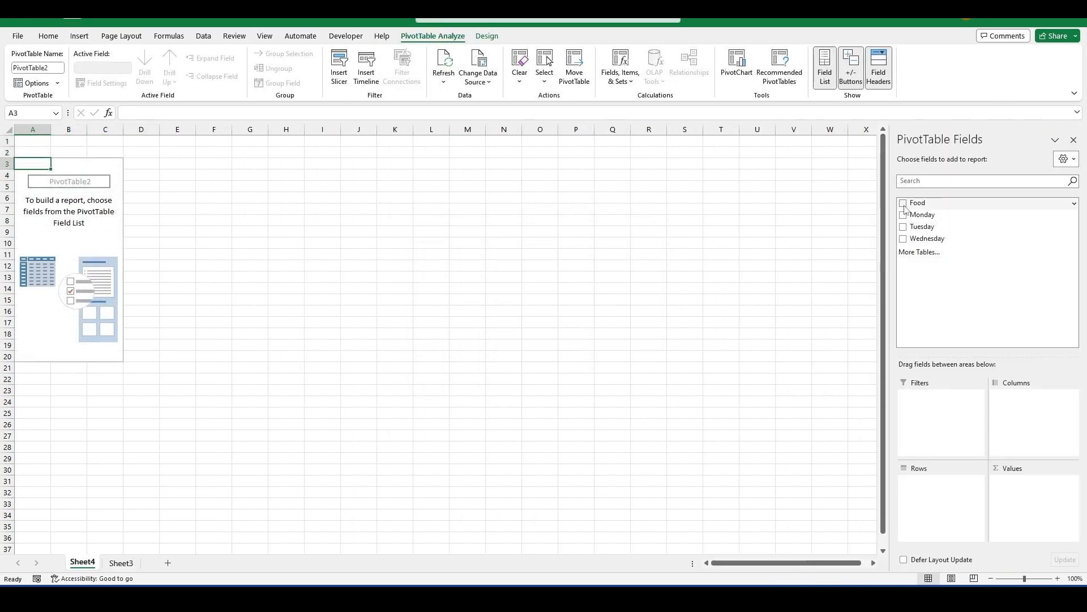
pyautogui.click(903, 215)
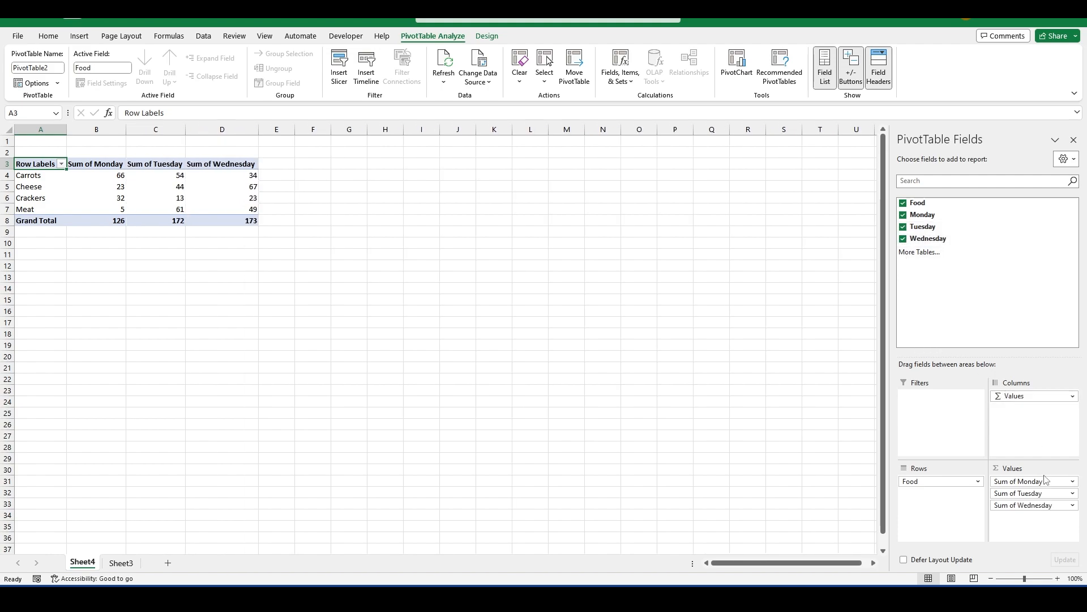
pyautogui.moveTo(214, 207)
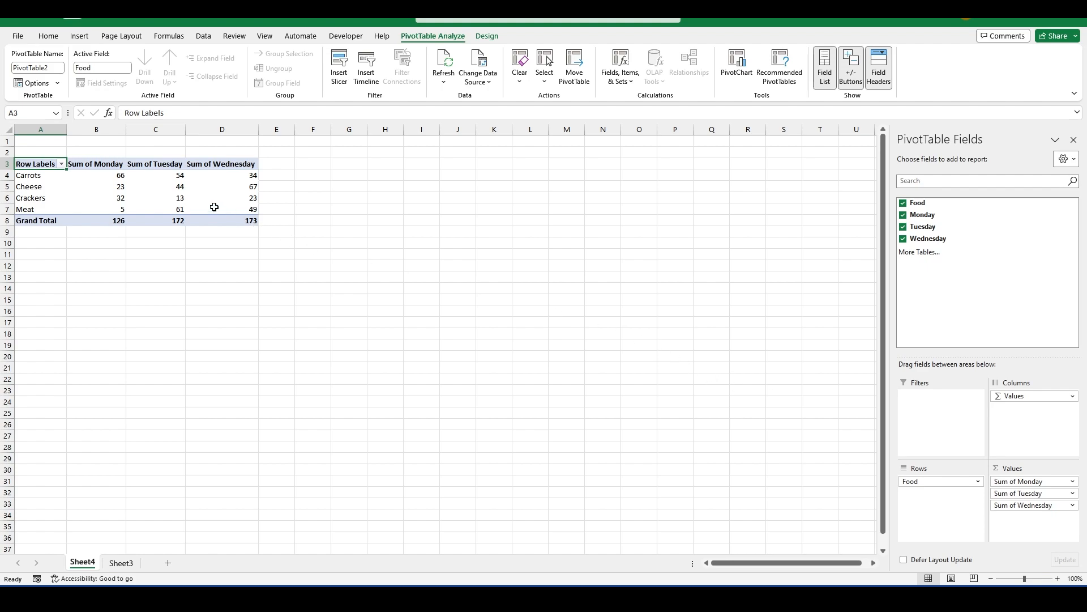
pyautogui.click(95, 164)
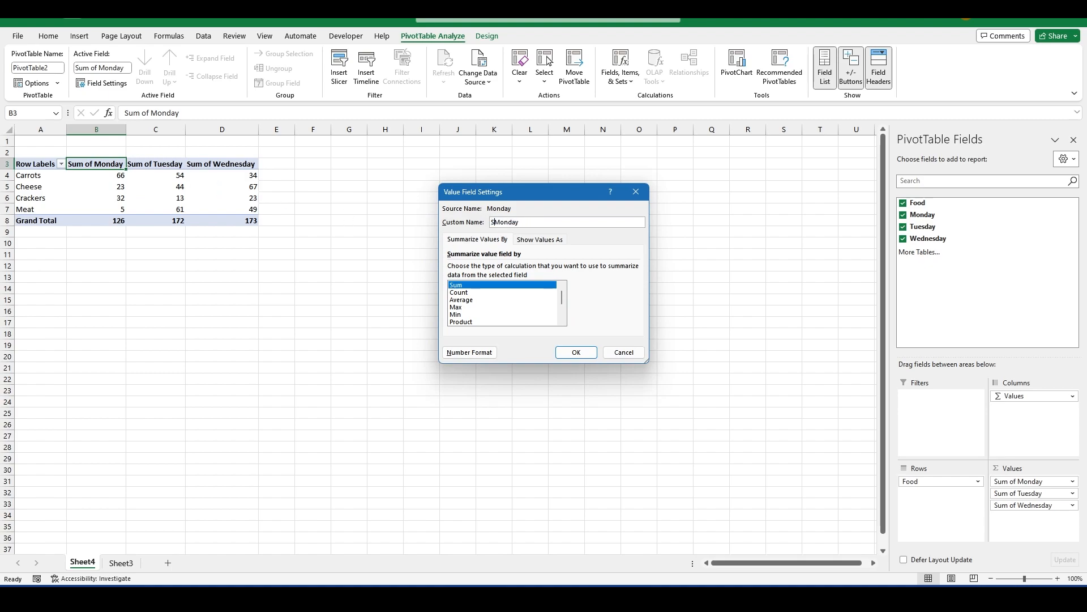
pyautogui.click(576, 352)
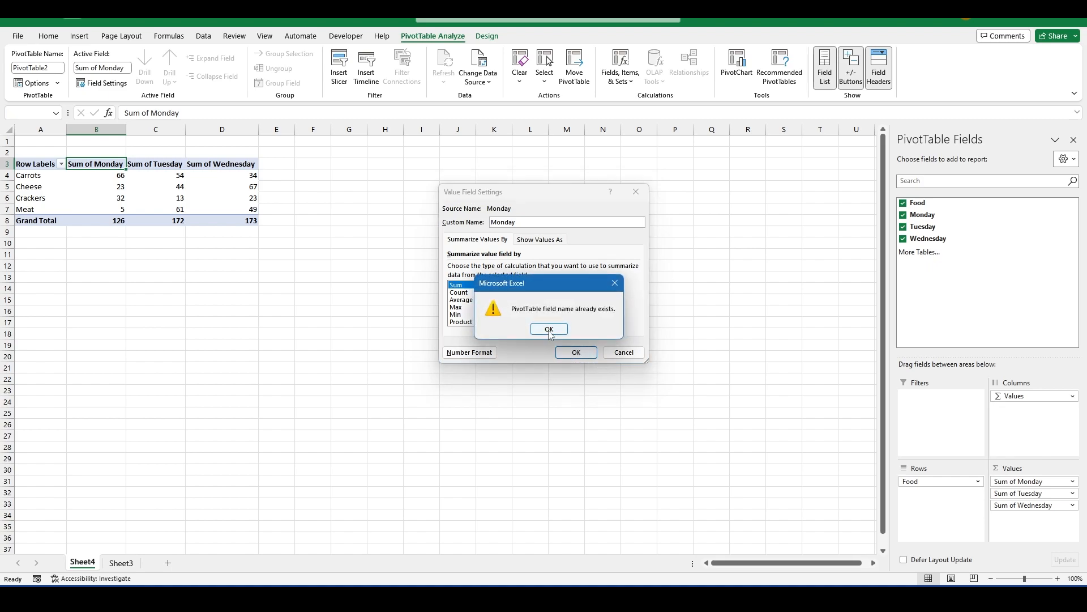
pyautogui.click(549, 328)
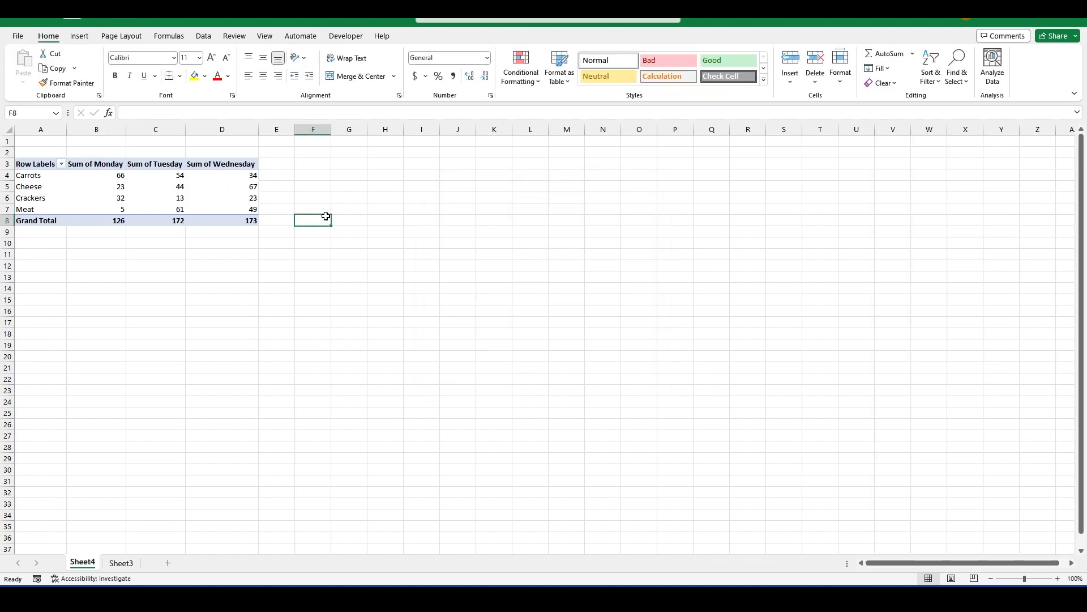
pyautogui.moveTo(103, 174)
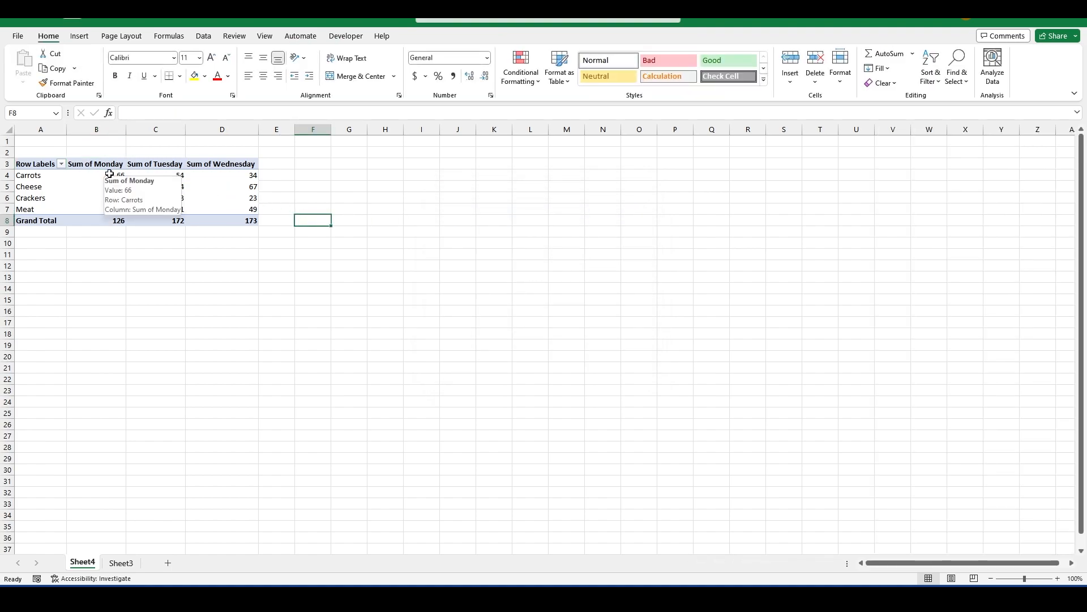
# Replace all 'Sum of' text with nothing, then dismiss the 3-replacements confirmation
pyautogui.press('ctrl+f')
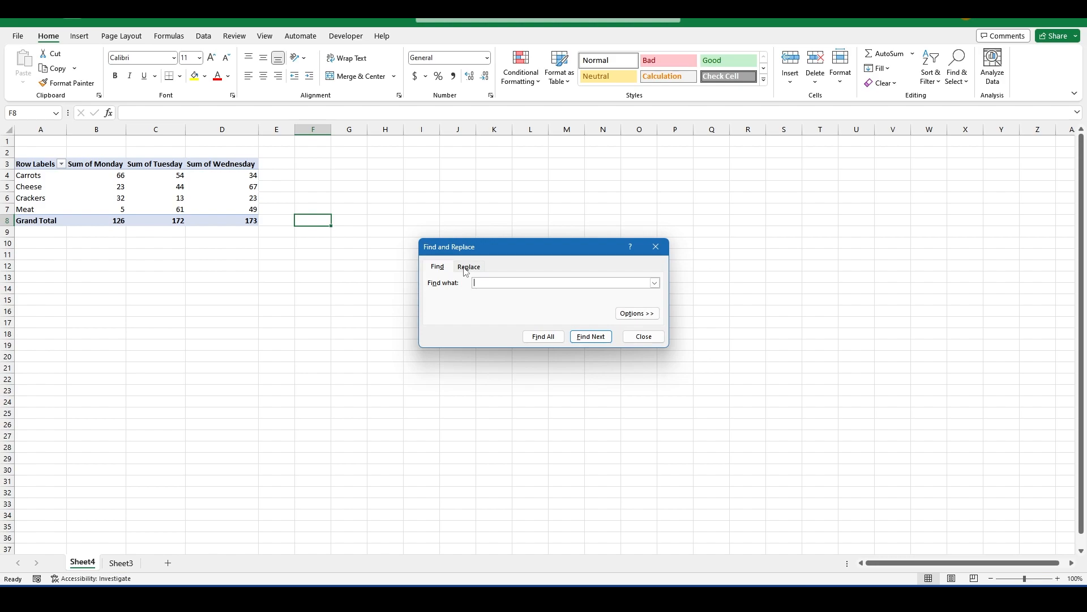
pyautogui.click(469, 266)
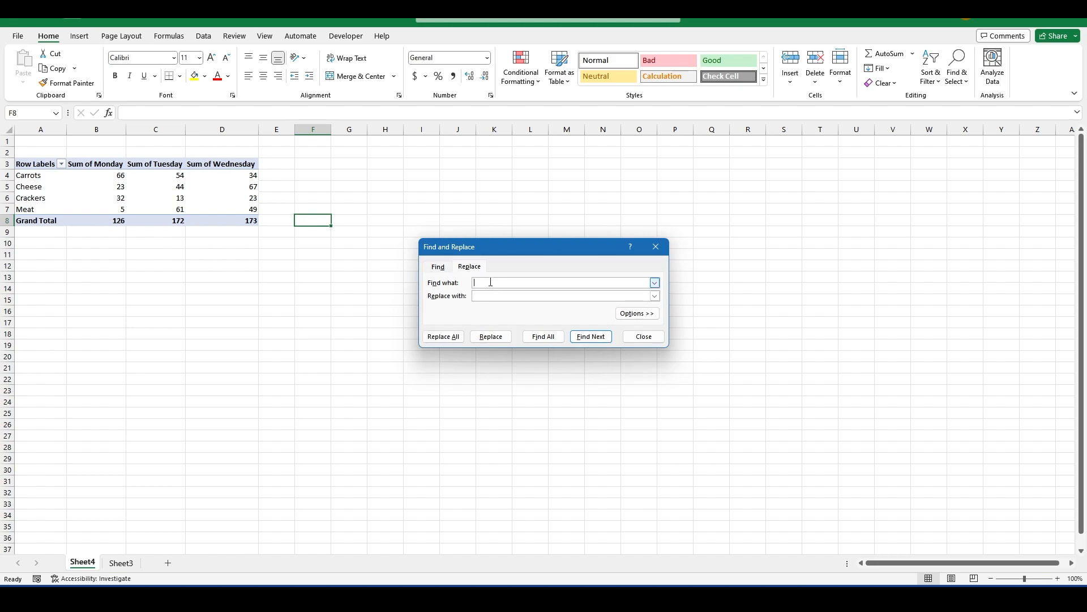
pyautogui.write('Sum')
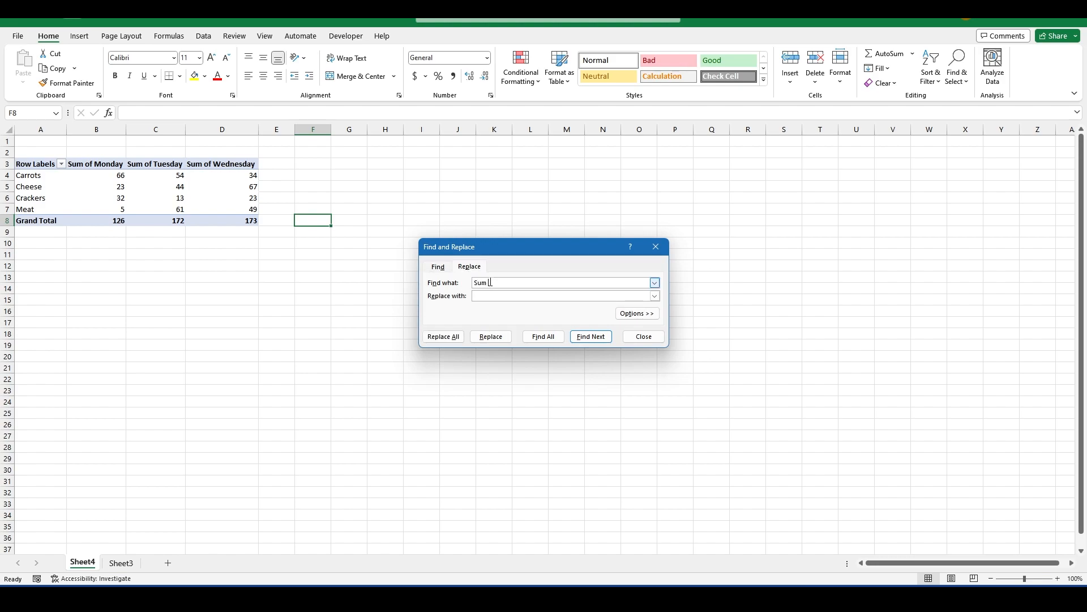
pyautogui.click(561, 295)
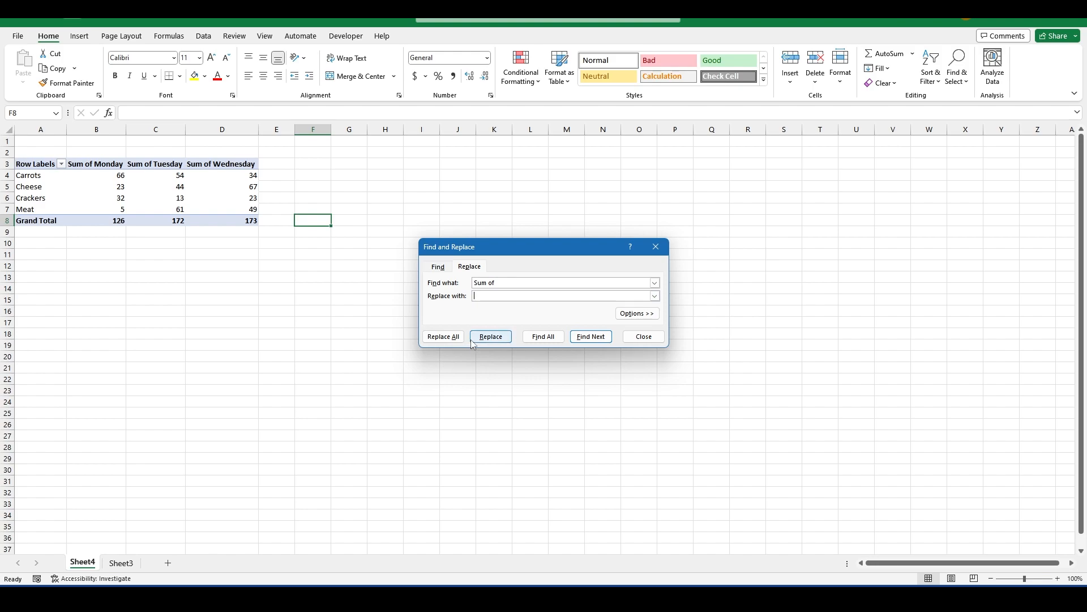
pyautogui.click(443, 336)
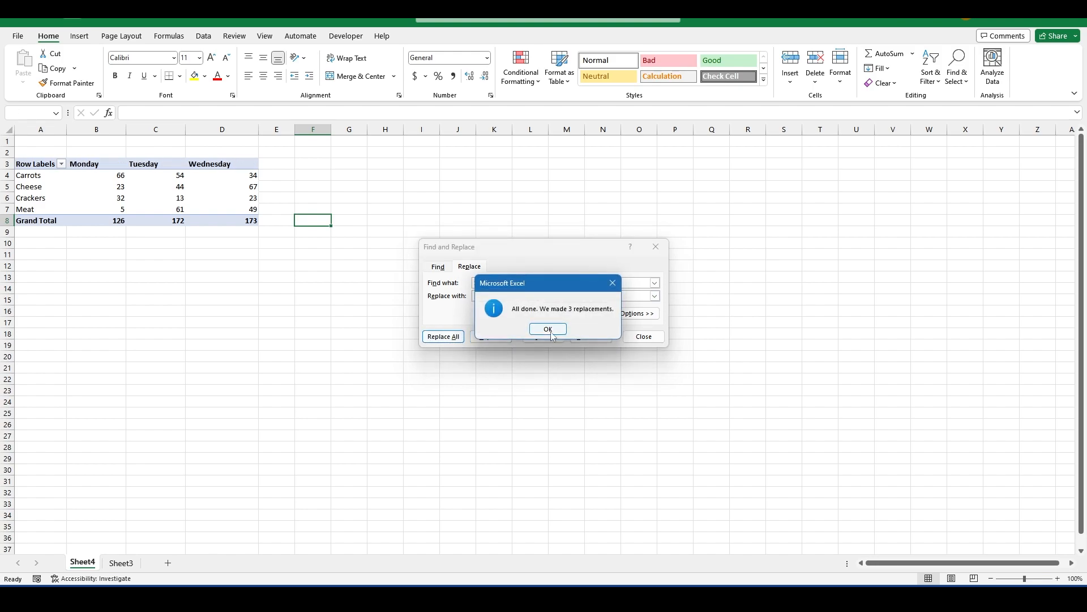
pyautogui.click(548, 329)
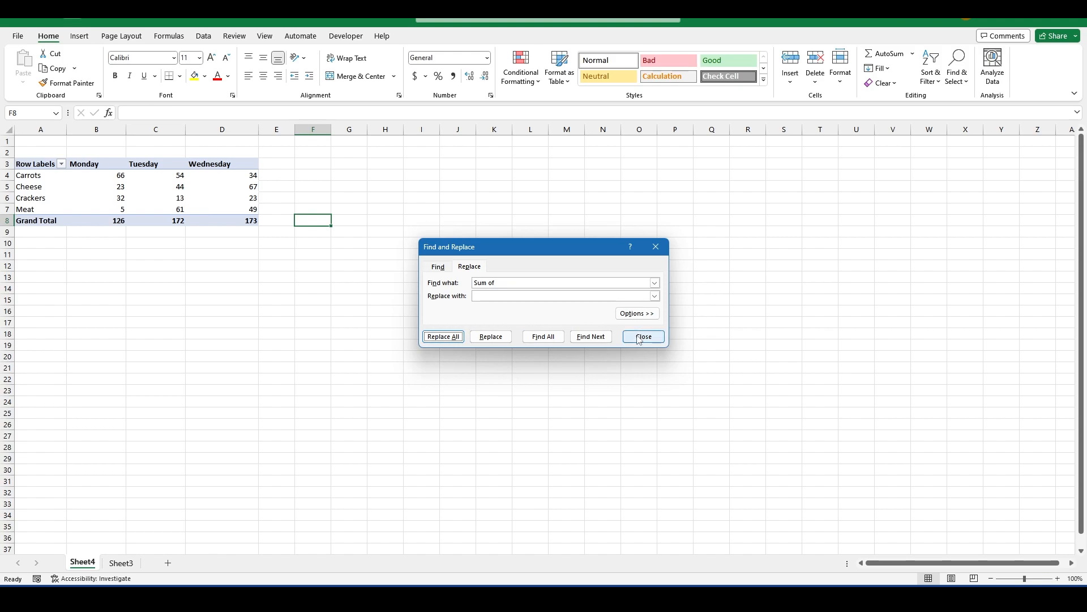
# Close Find and Replace and select the Wednesday header to show PivotTable Fields
pyautogui.click(643, 337)
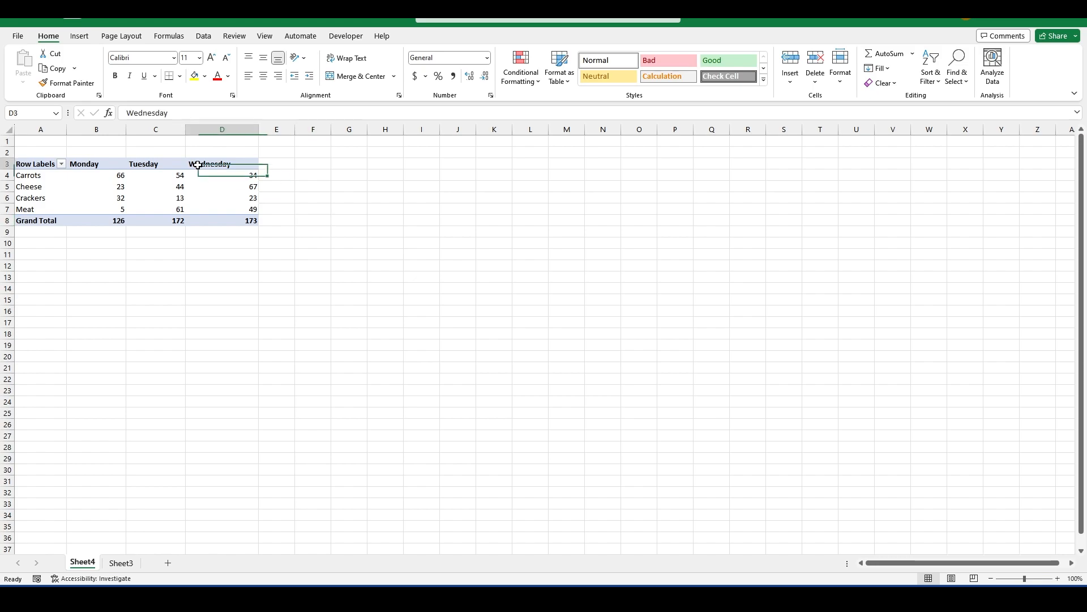
pyautogui.click(221, 164)
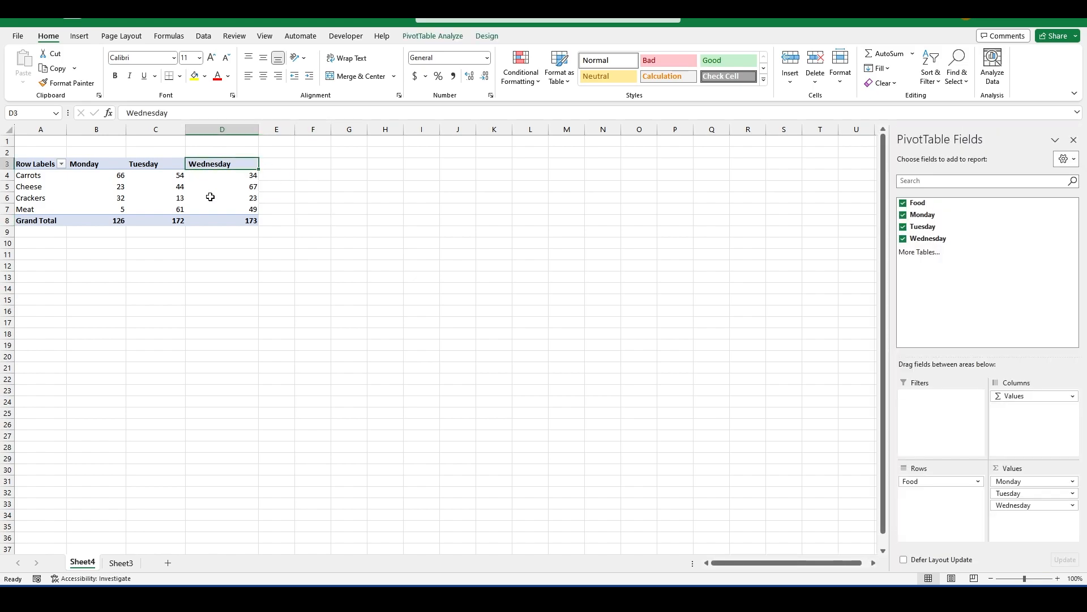
pyautogui.moveTo(208, 197)
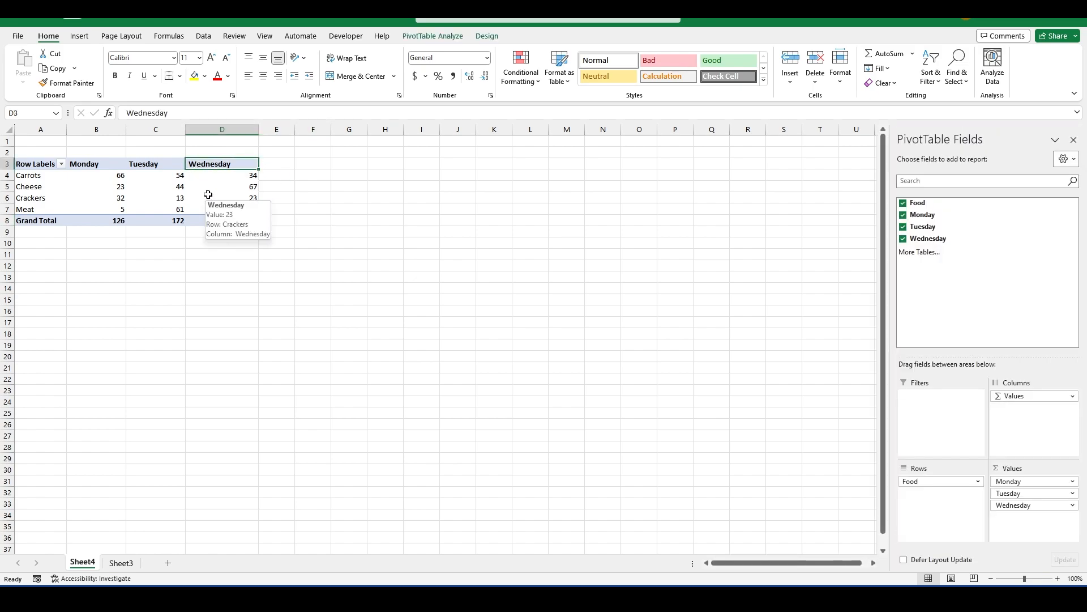